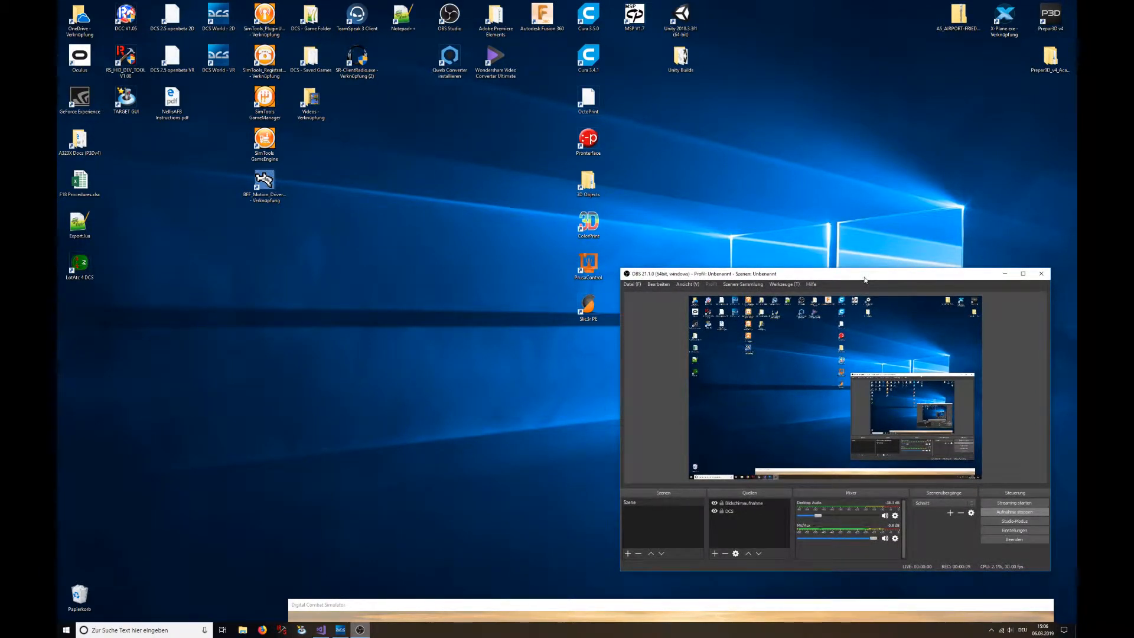
mouse_move(504, 470)
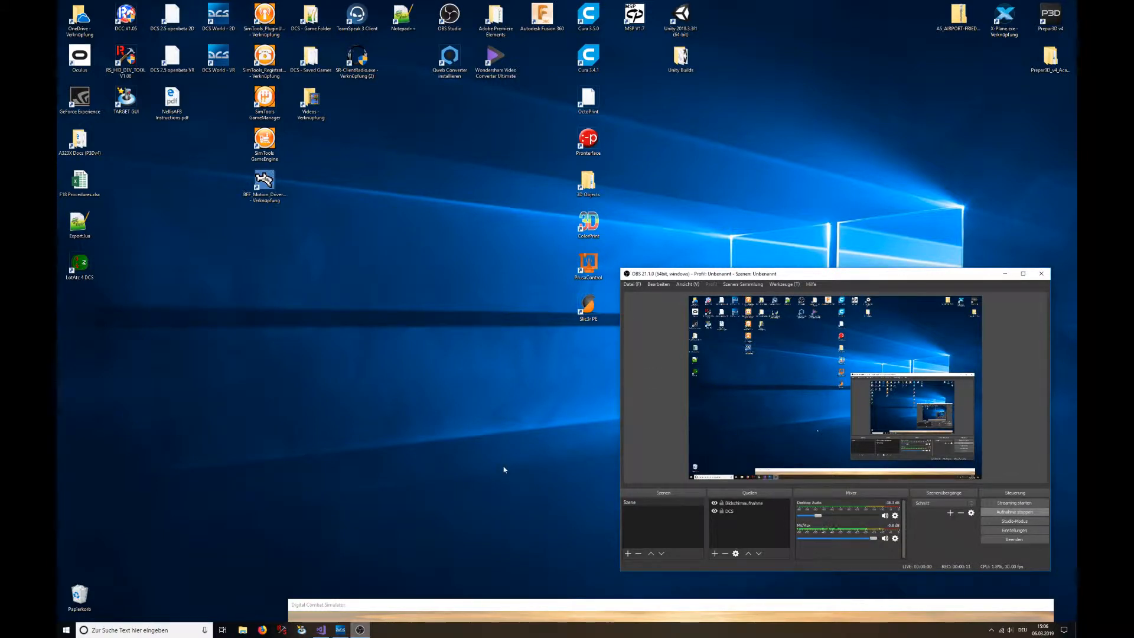
mouse_move(378, 568)
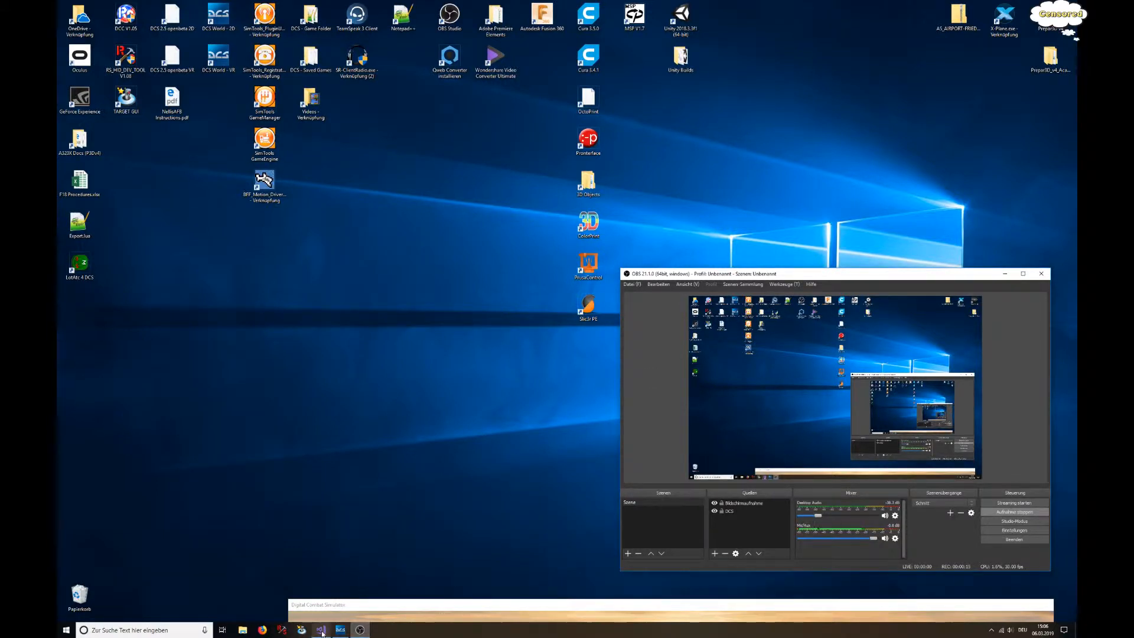
Review Program.cs, highlighting the 'exit' break condition and the 'Waiting' connection message.
left_click(320, 630)
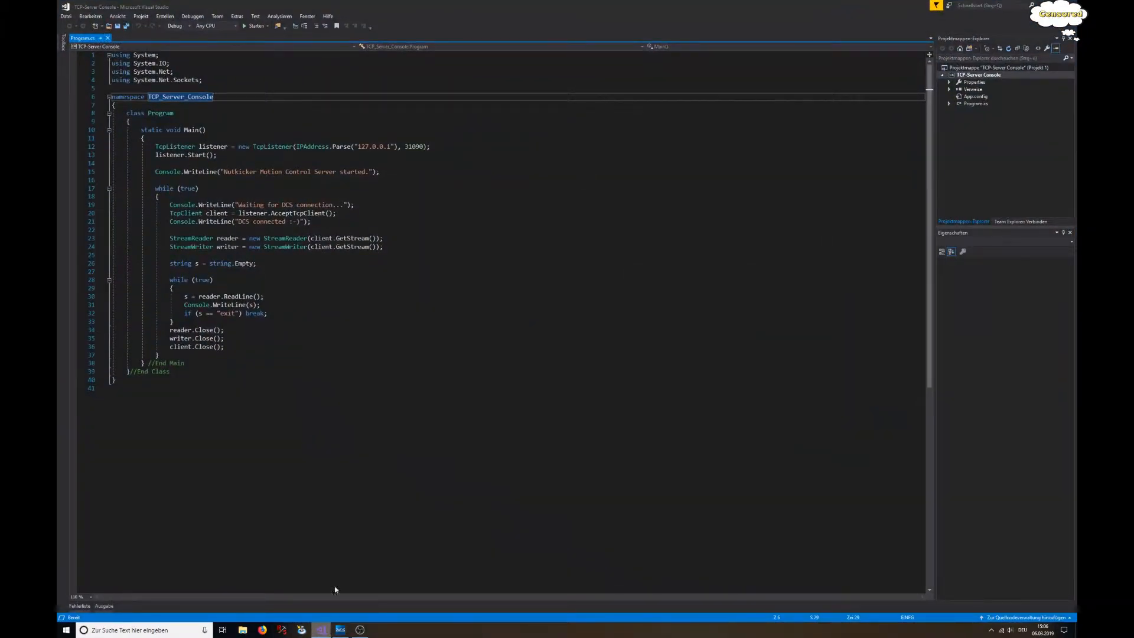
scroll("down", 3)
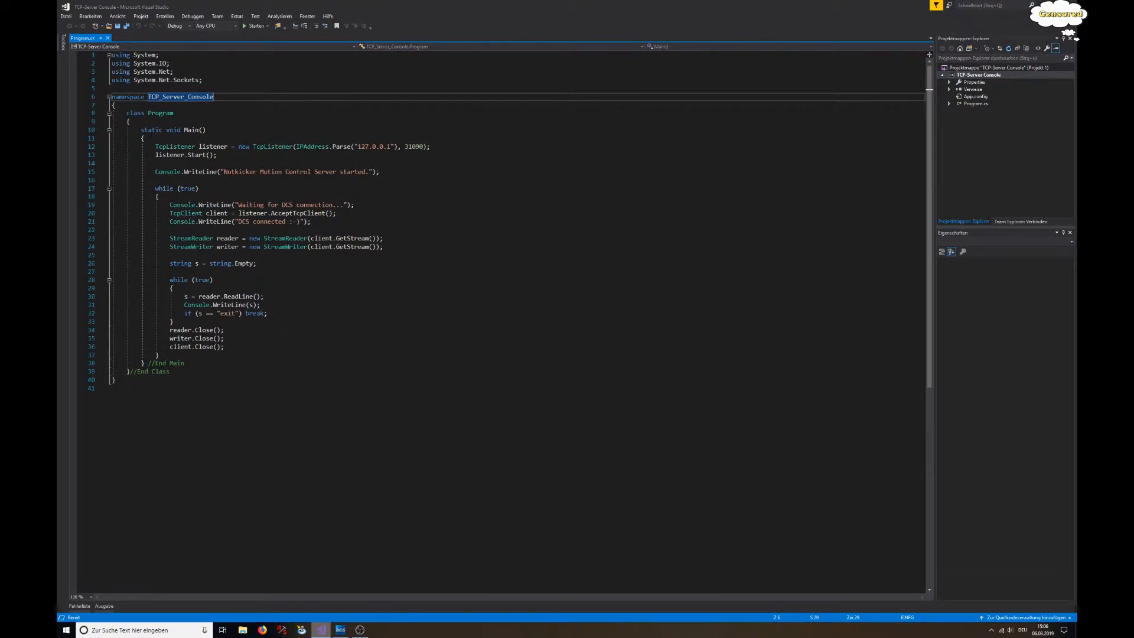
left_click_drag(154, 147, 225, 346)
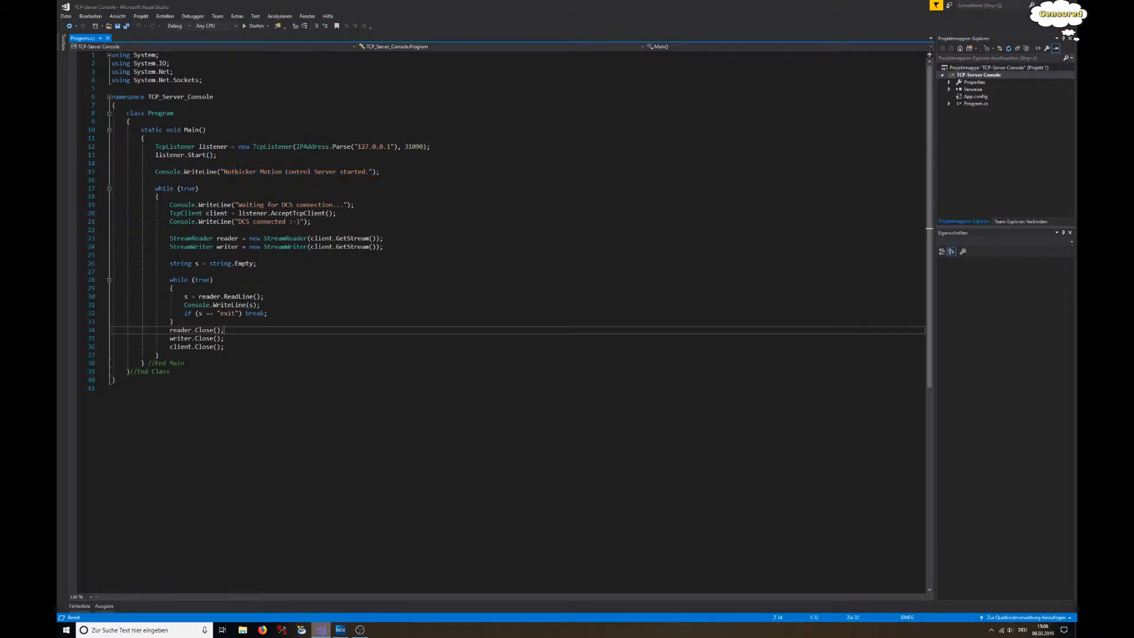
double_click(250, 204)
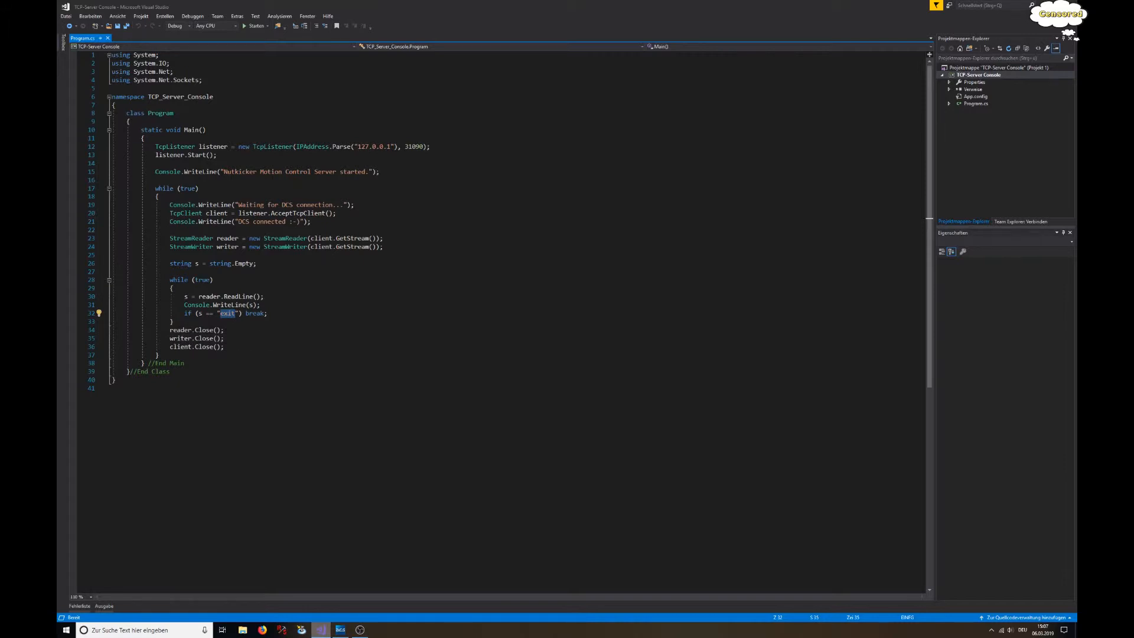
double_click(251, 206)
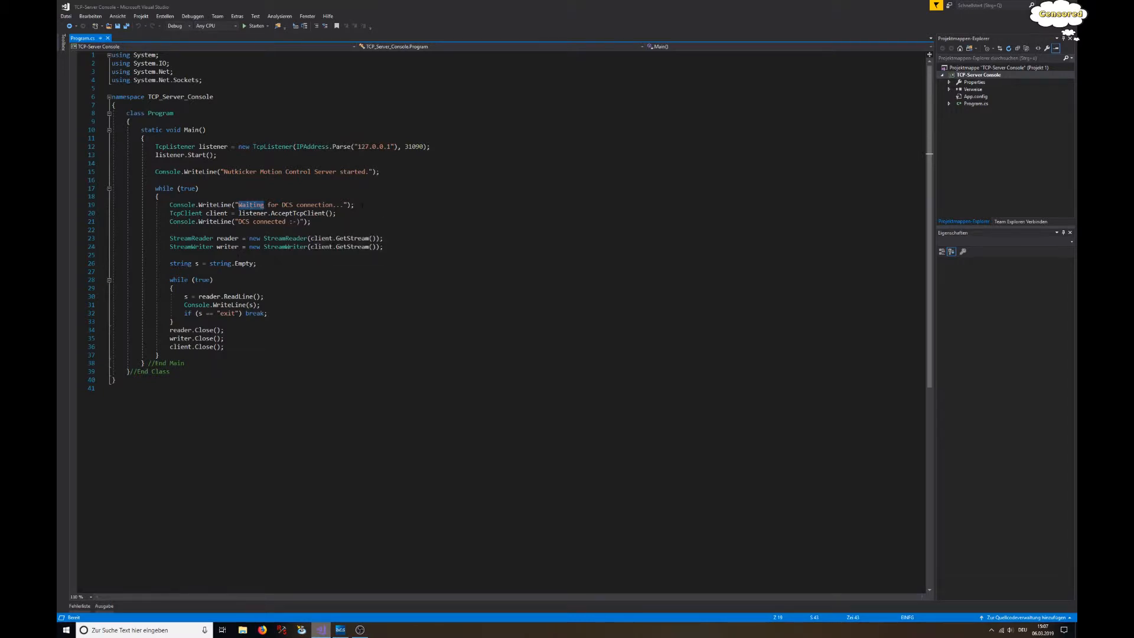
Run the TCP server console app and move its window to the upper-left corner.
left_click(249, 26)
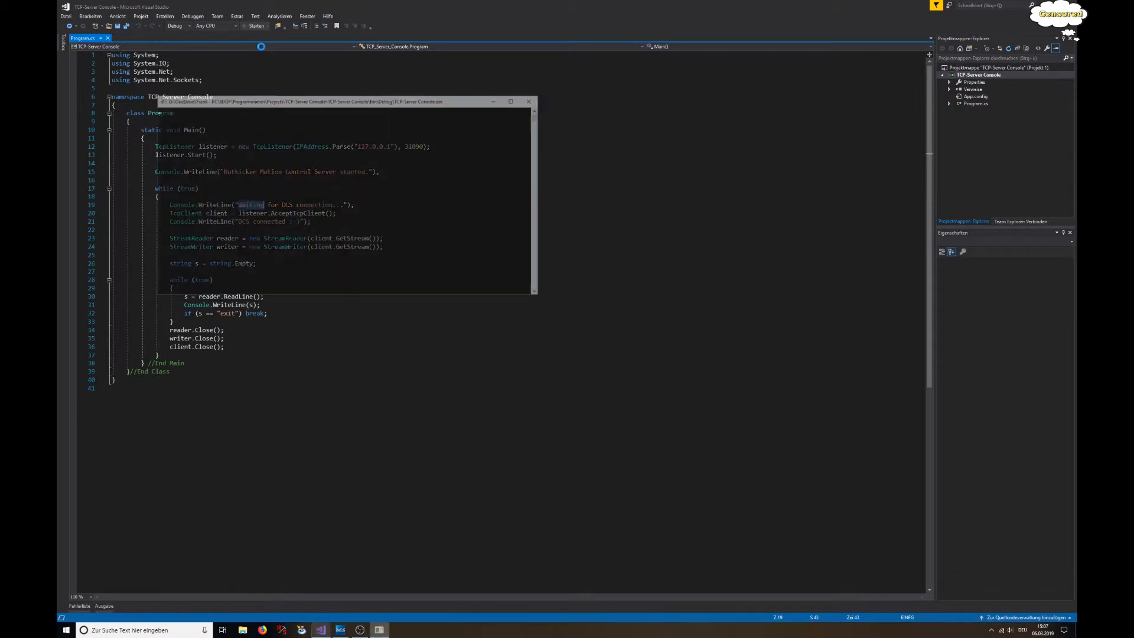
left_click(251, 28)
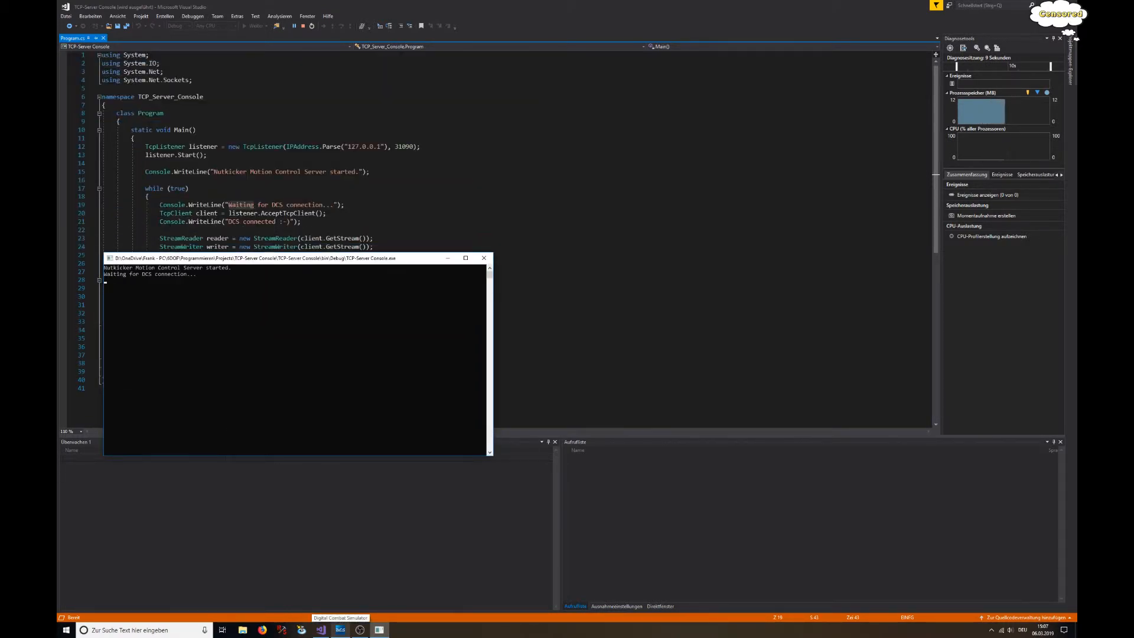
left_click_drag(289, 258, 260, 65)
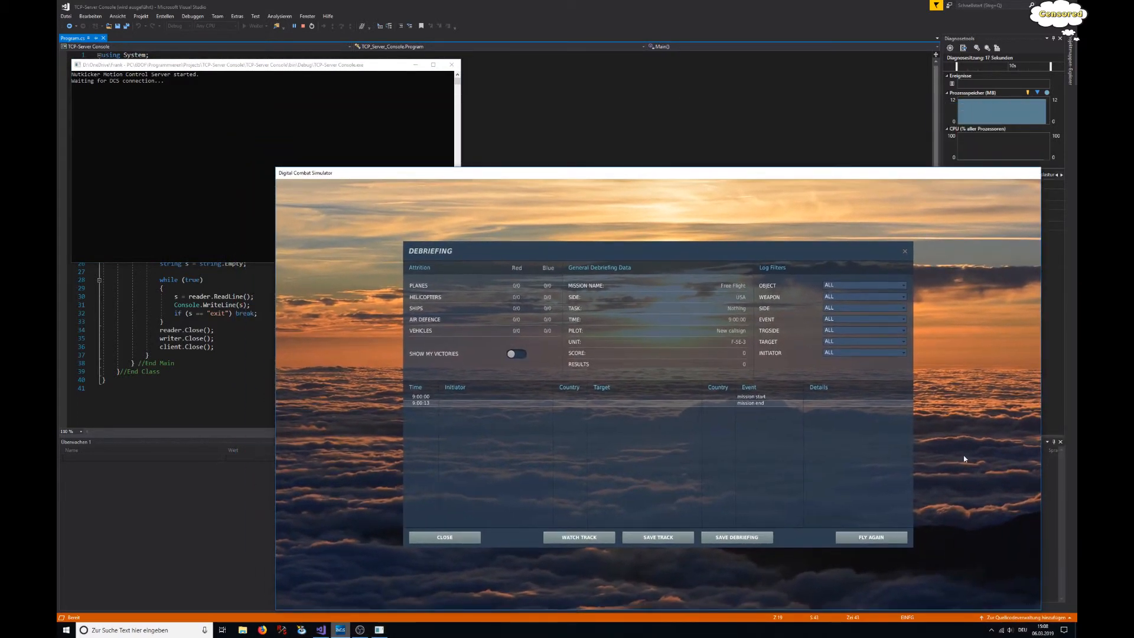
Fly the free-flight mission again so DCS connects and streams IAS values to the server.
left_click(871, 536)
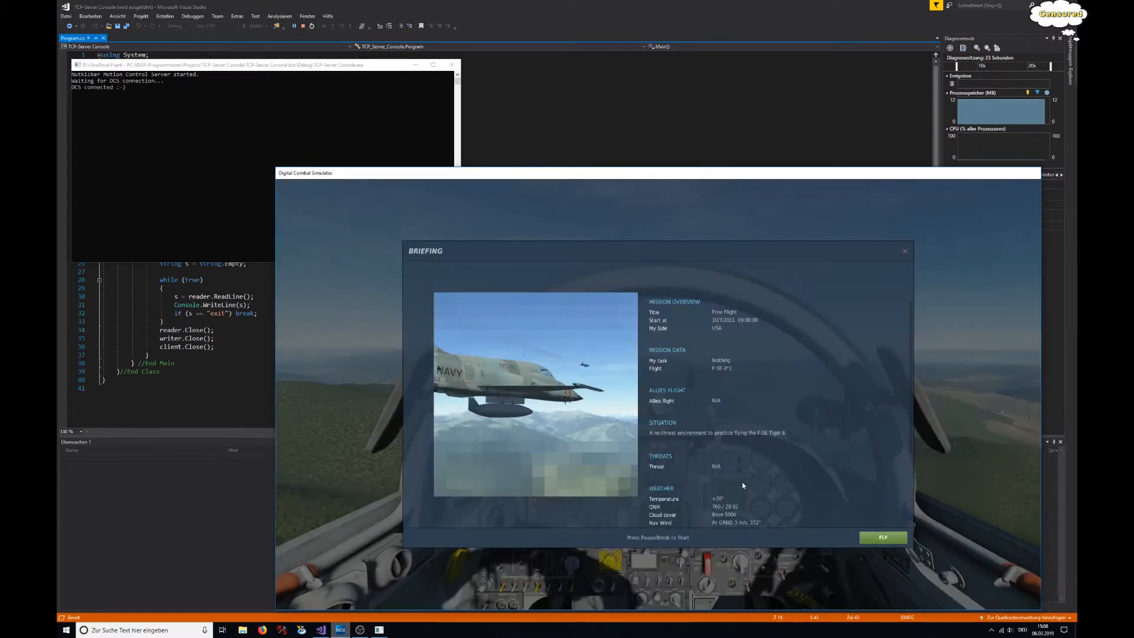
left_click(884, 537)
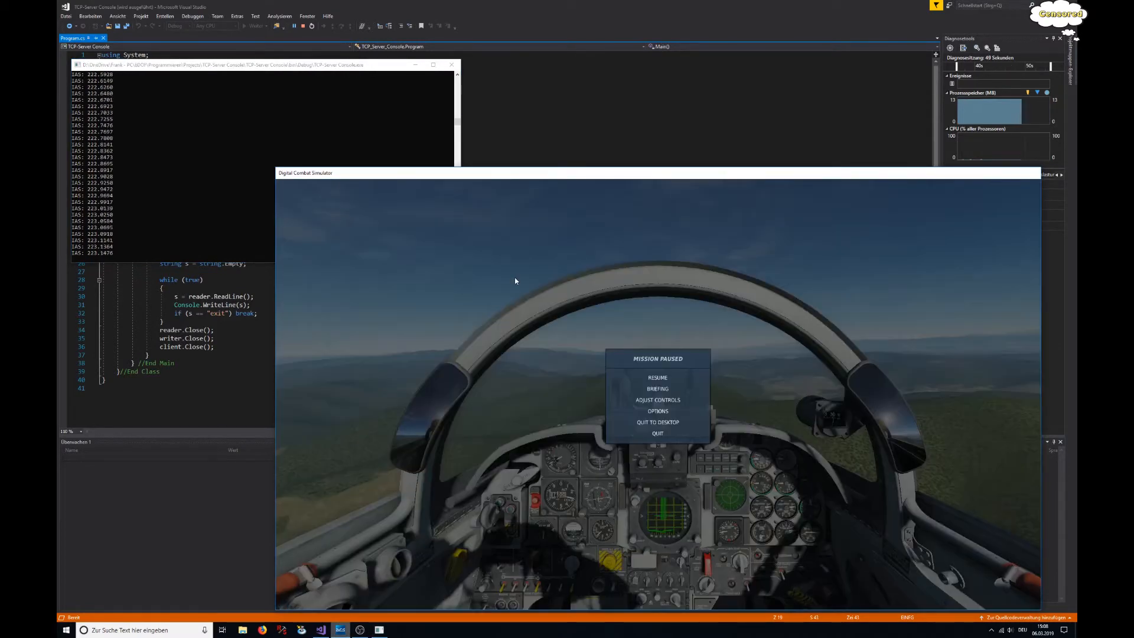
Quit the paused mission and fly it again for a second DCS connection.
left_click(658, 435)
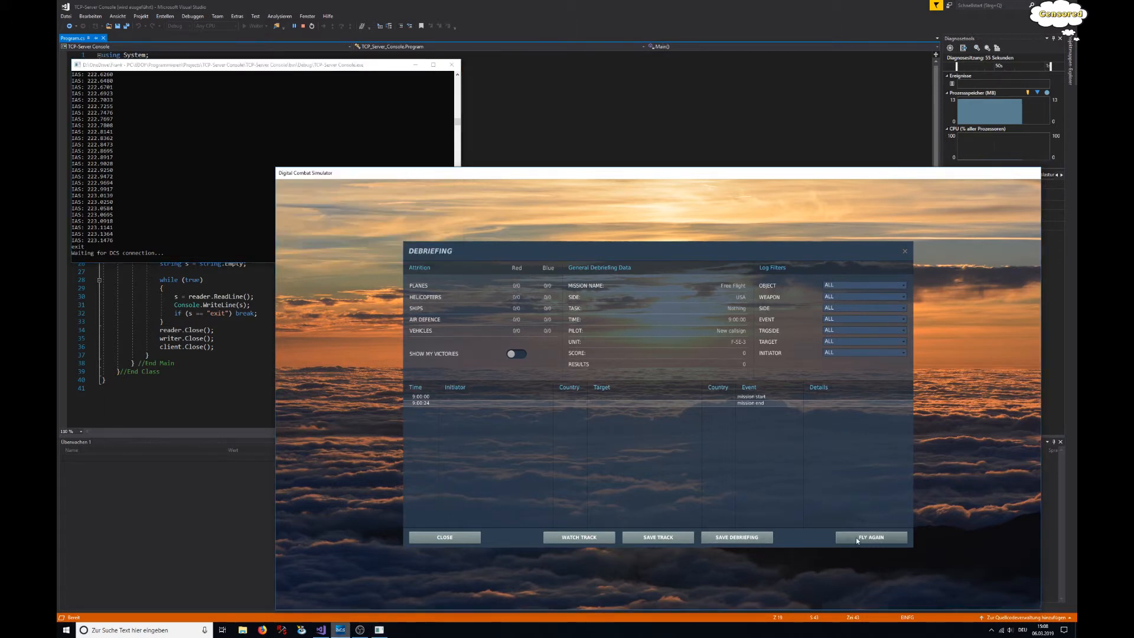
left_click(871, 536)
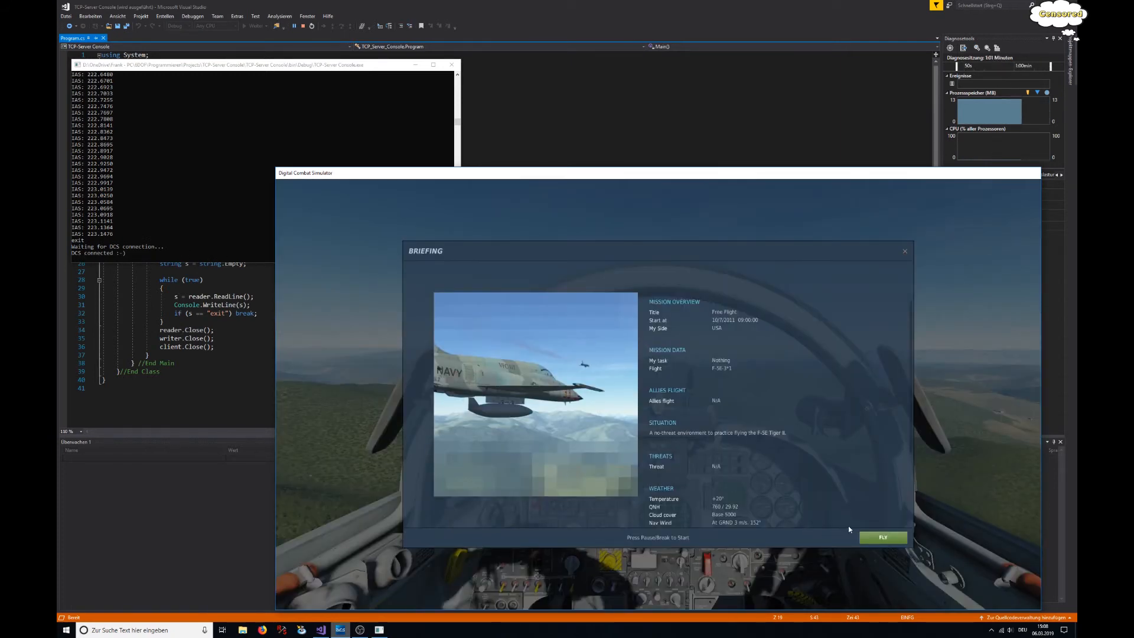
left_click(883, 537)
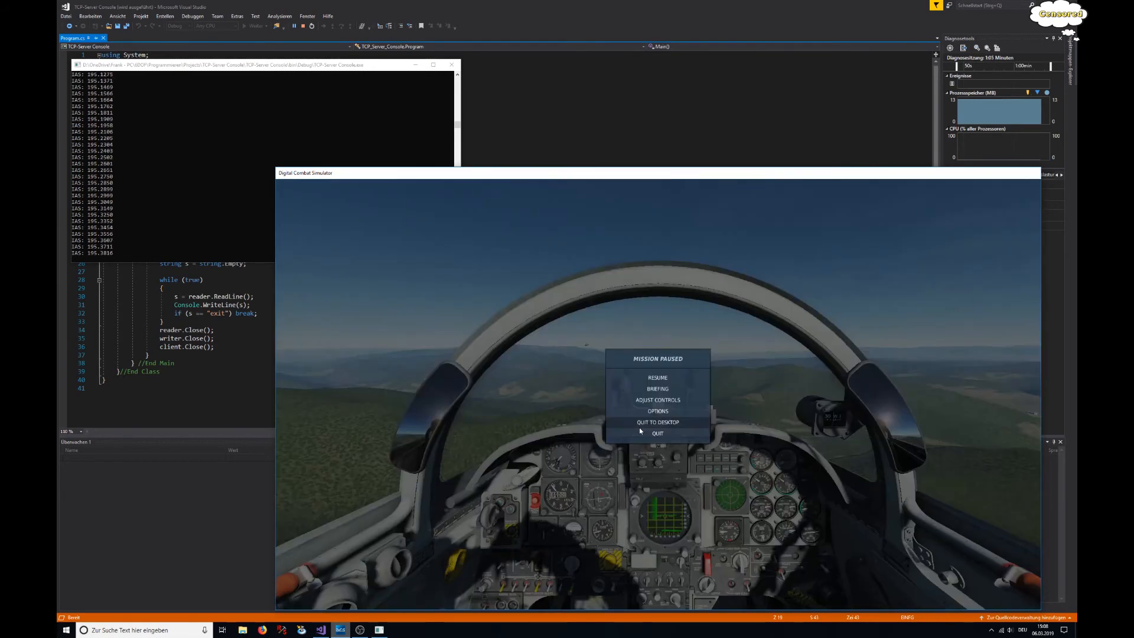
Exit DCS to the desktop and return focus to the server code.
left_click(657, 422)
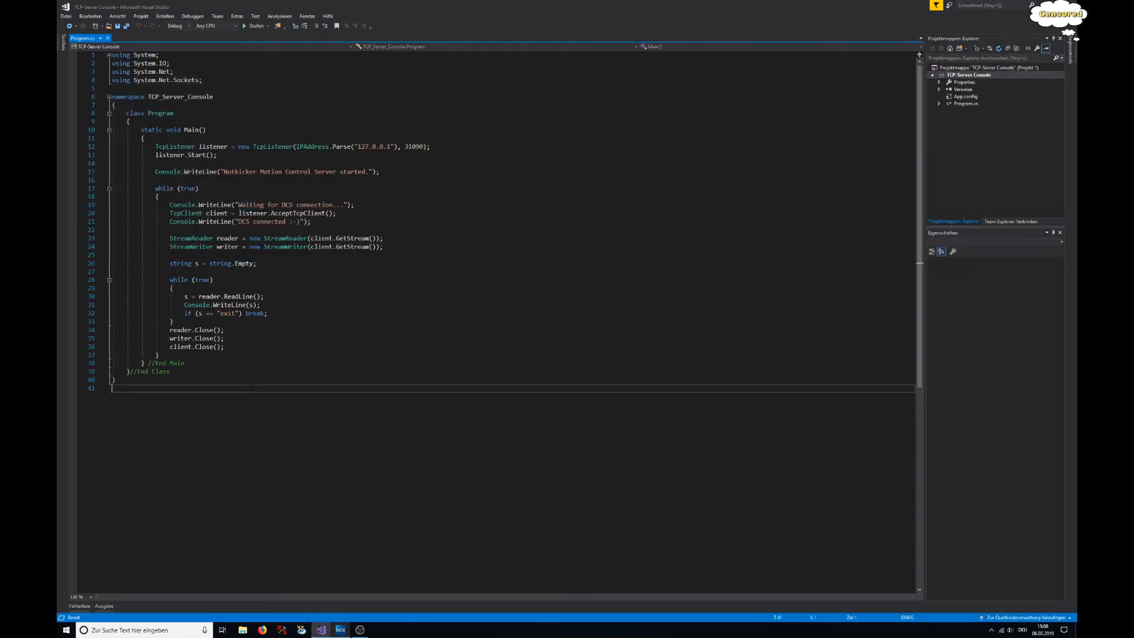
left_click(225, 347)
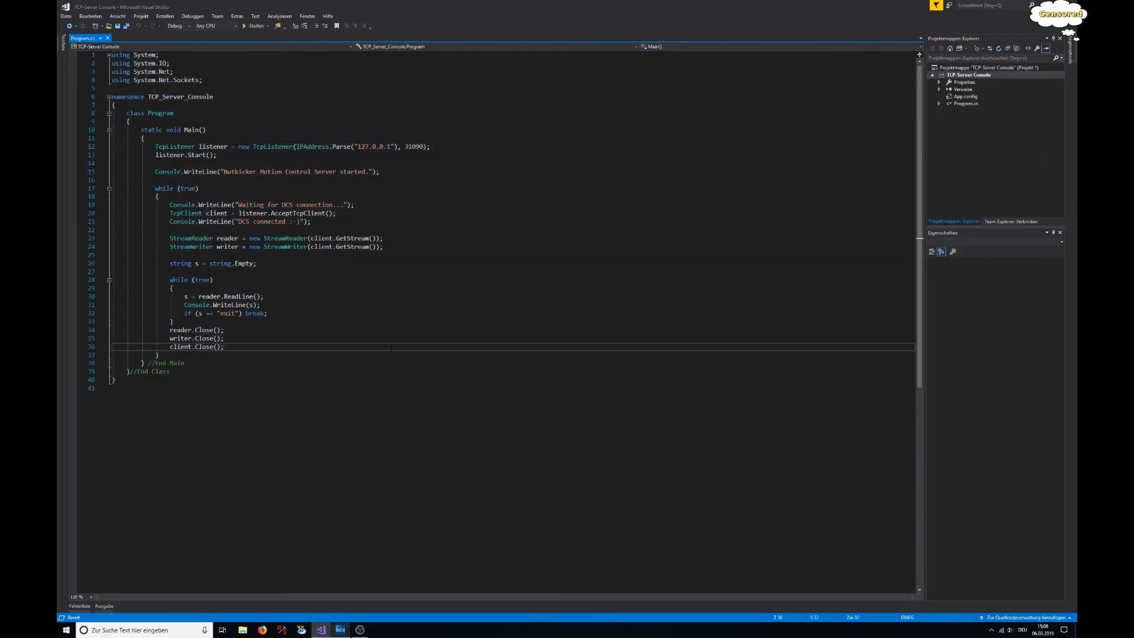